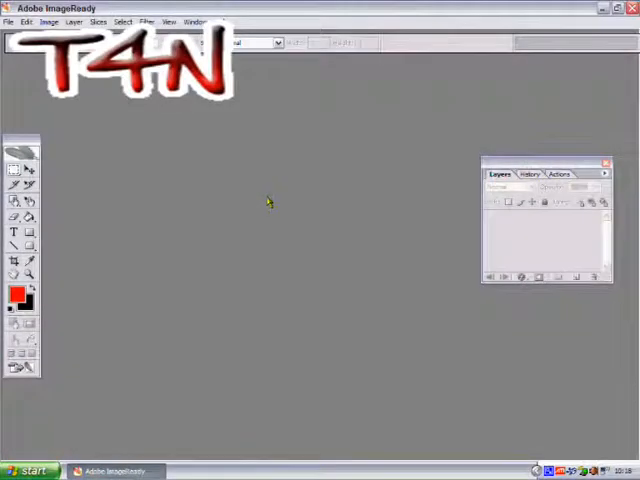
mouse_move(264, 192)
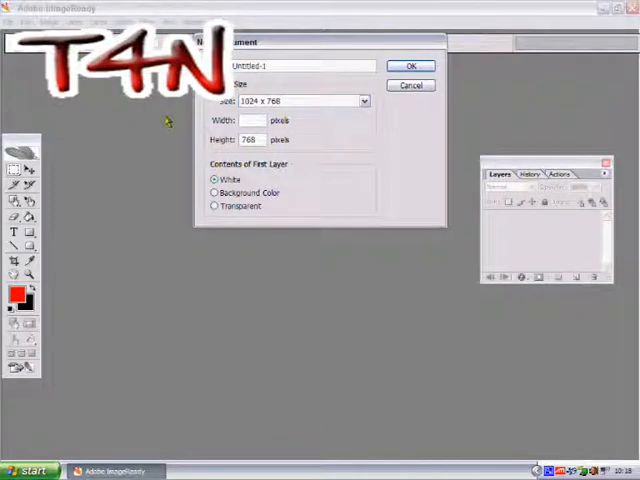
Create a new white document 500 px wide by 150 px high from the size presets
click(410, 64)
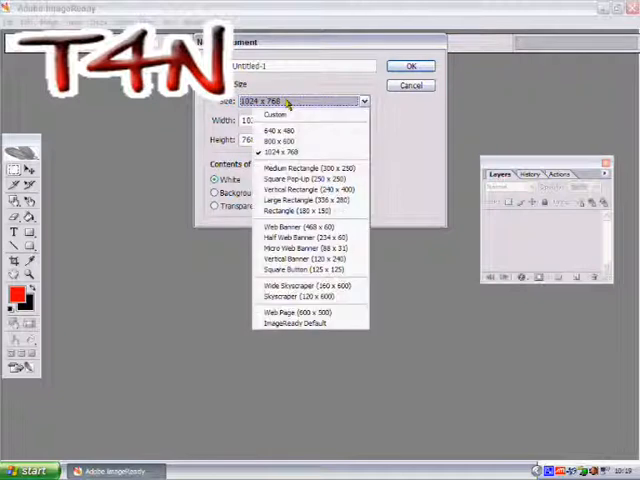
mouse_move(290, 132)
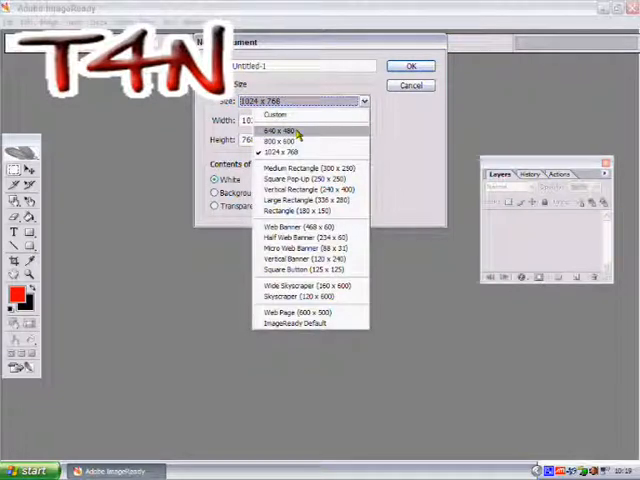
click(276, 114)
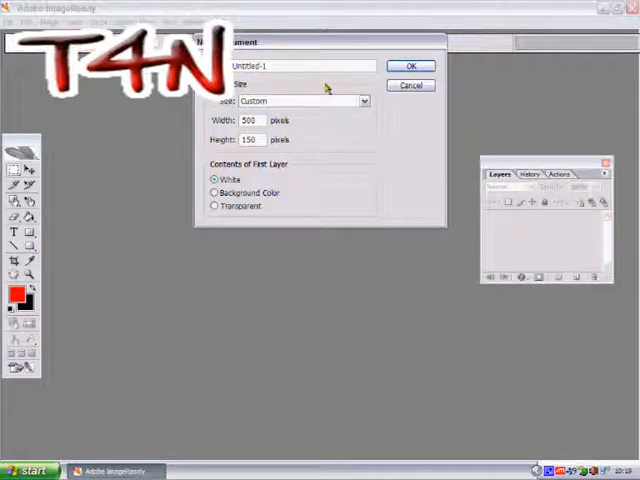
mouse_move(376, 84)
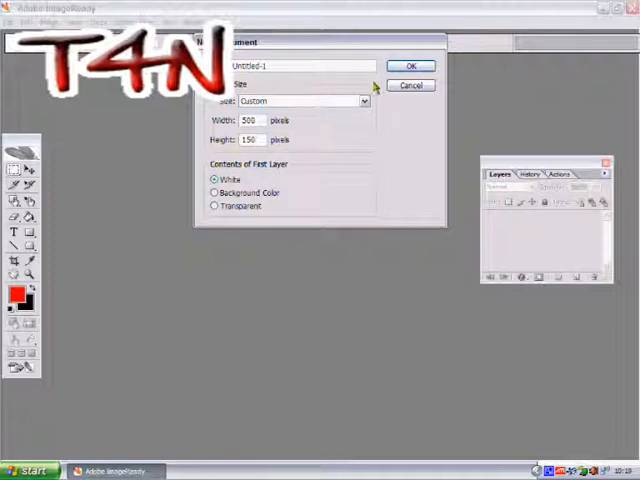
click(412, 64)
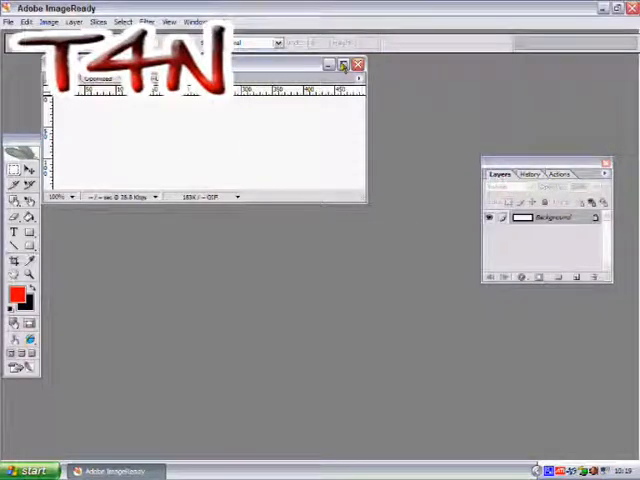
Maximize the window and render red-and-black Clouds twice for a fresh pattern
click(344, 64)
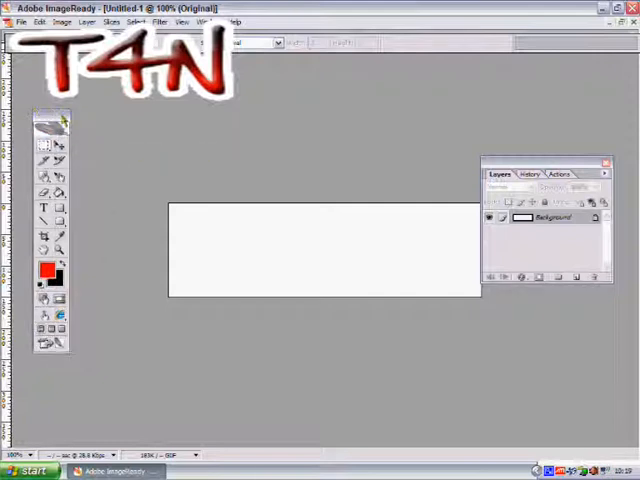
click(158, 20)
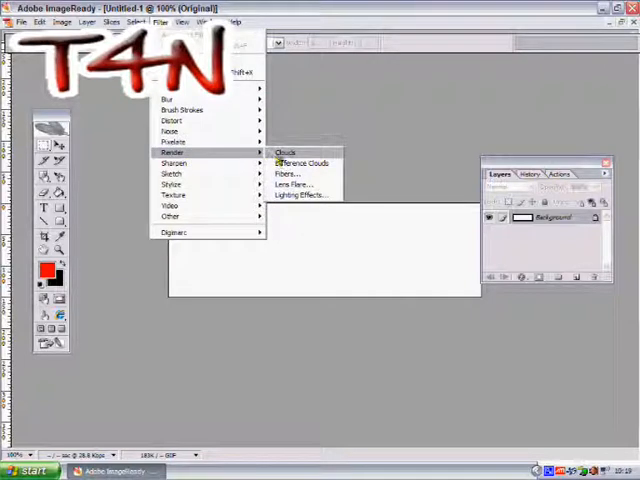
click(284, 152)
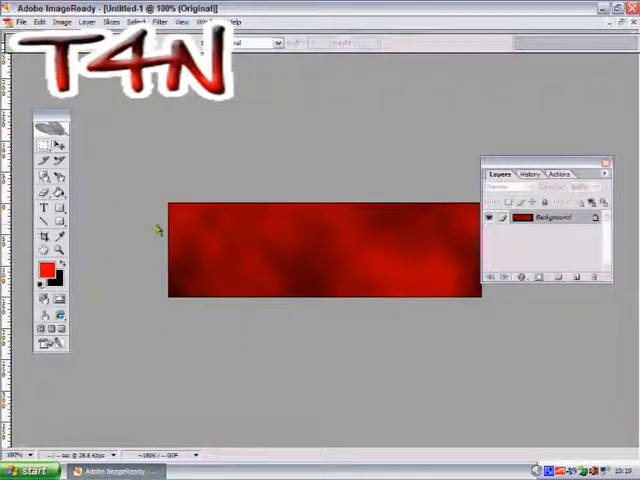
mouse_move(158, 230)
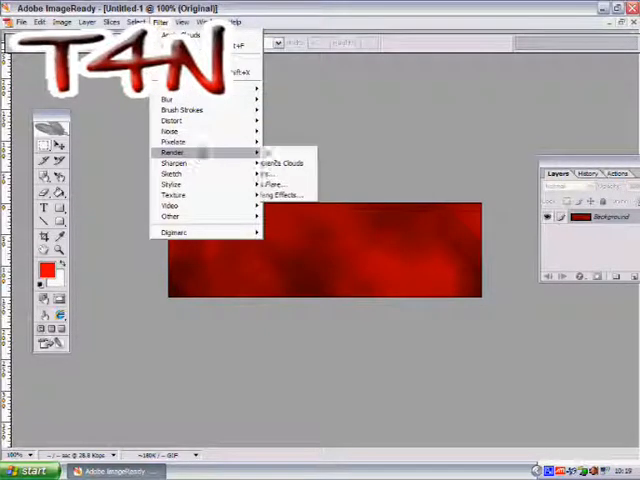
click(284, 162)
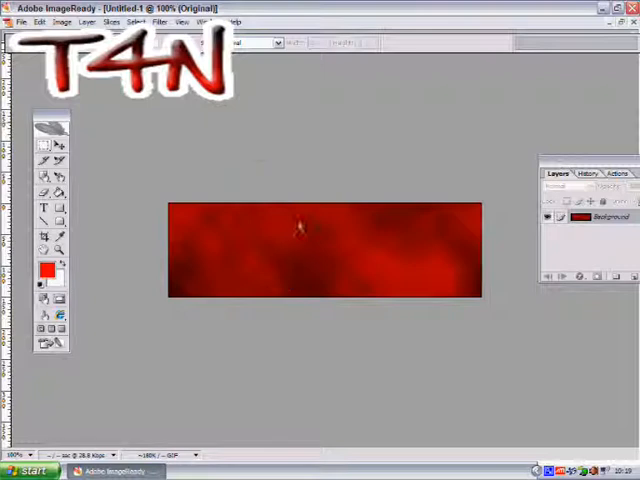
mouse_move(298, 224)
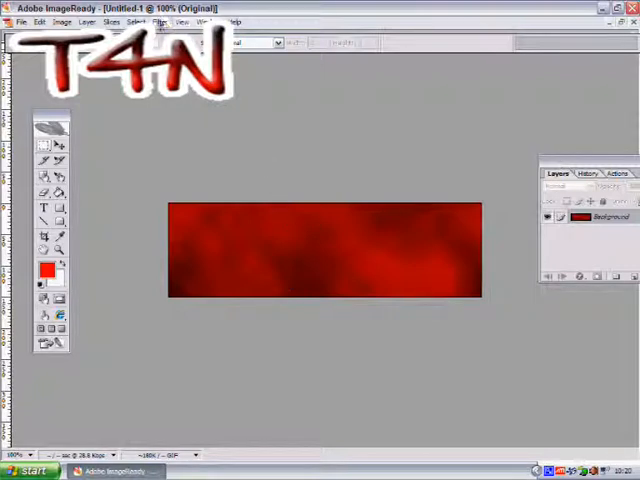
Apply a Pixelate Mosaic filter with a small cell size to the cloud texture
click(160, 22)
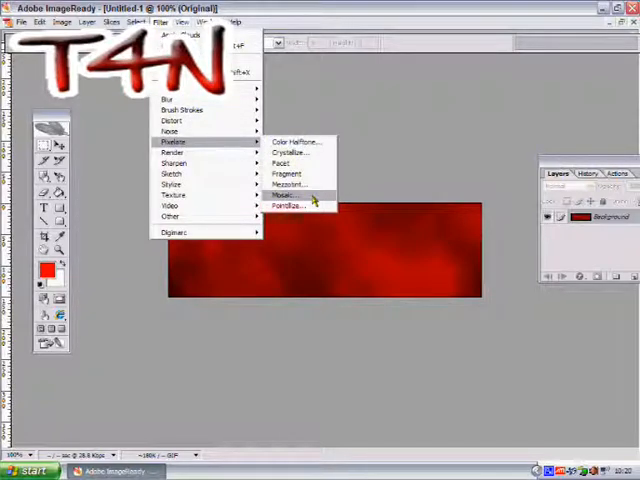
click(284, 194)
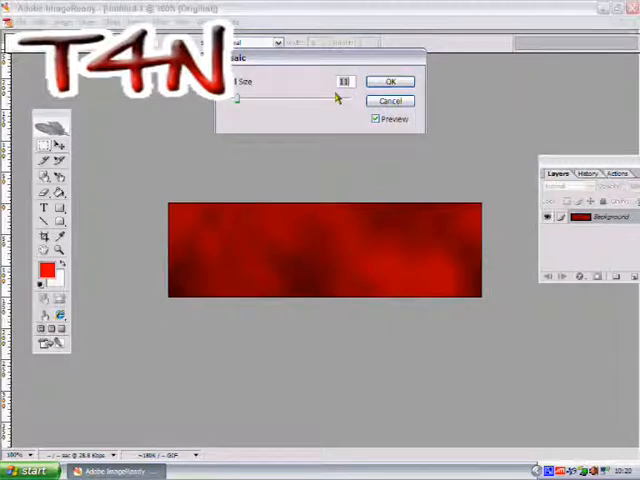
mouse_move(336, 96)
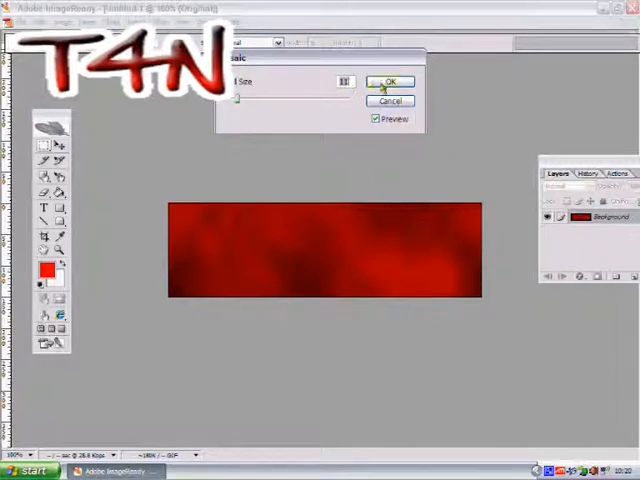
click(390, 80)
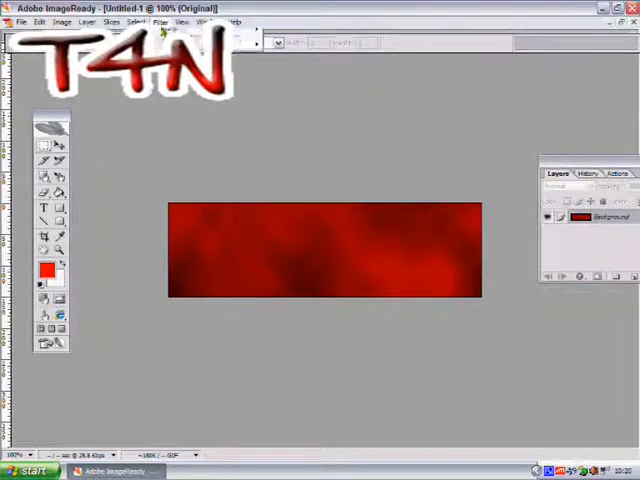
Compare brush-stroke filters and apply Ink Outlines to the banner
click(158, 22)
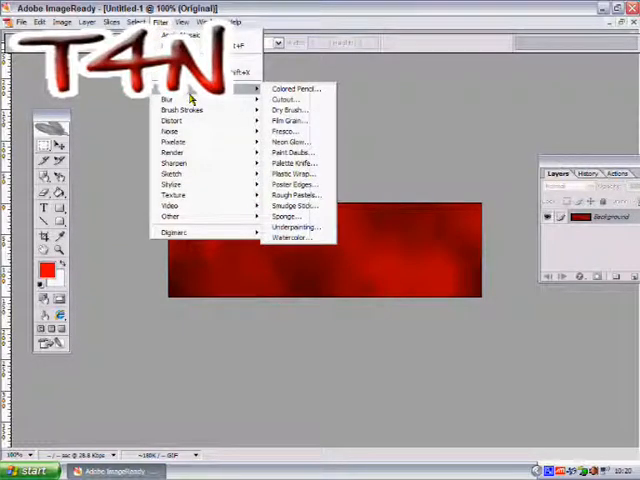
mouse_move(182, 110)
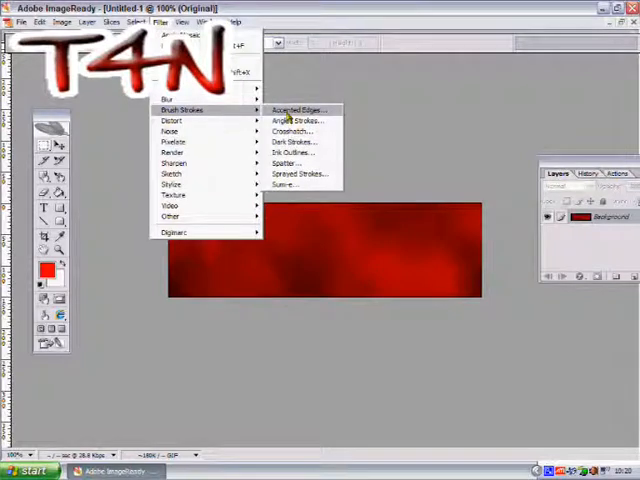
click(300, 110)
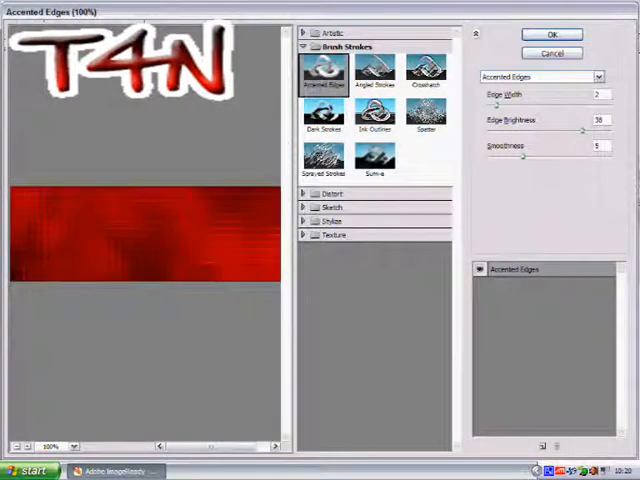
click(376, 70)
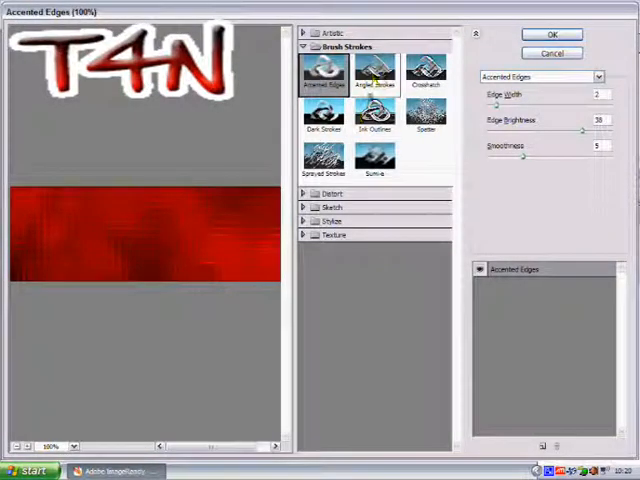
click(376, 116)
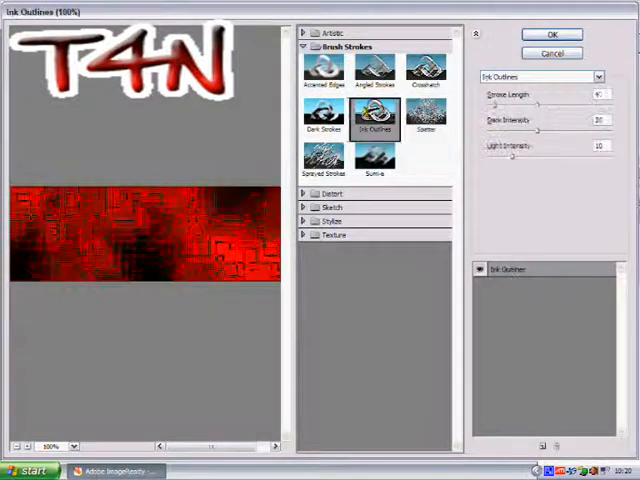
click(324, 156)
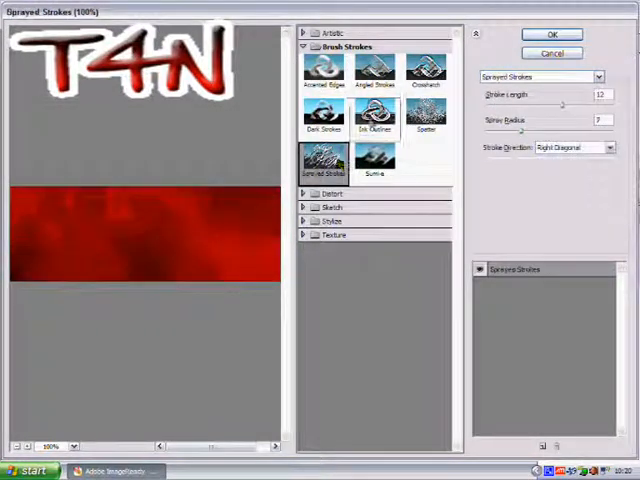
click(374, 116)
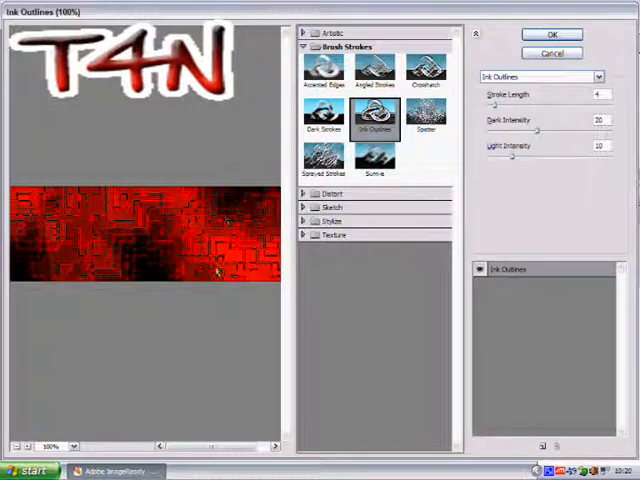
click(550, 34)
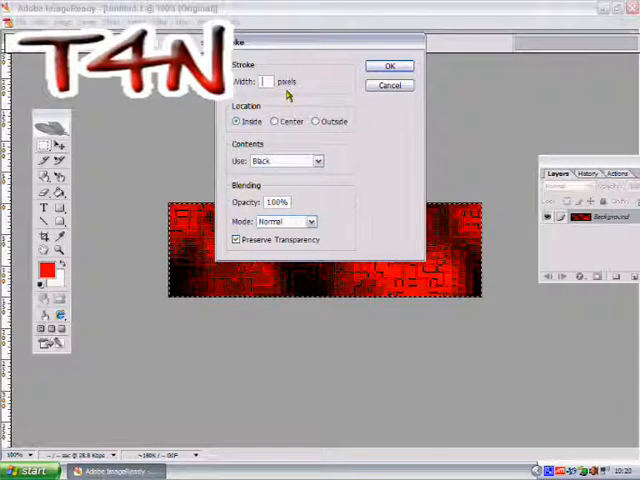
Stroke a 3 px black border inside the banner edges
text(3)
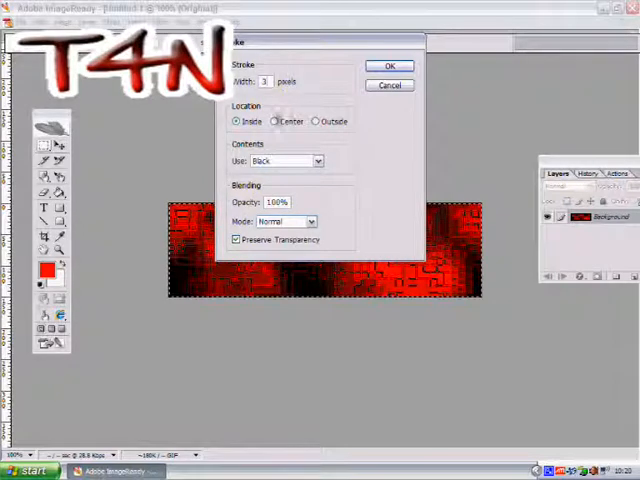
click(388, 66)
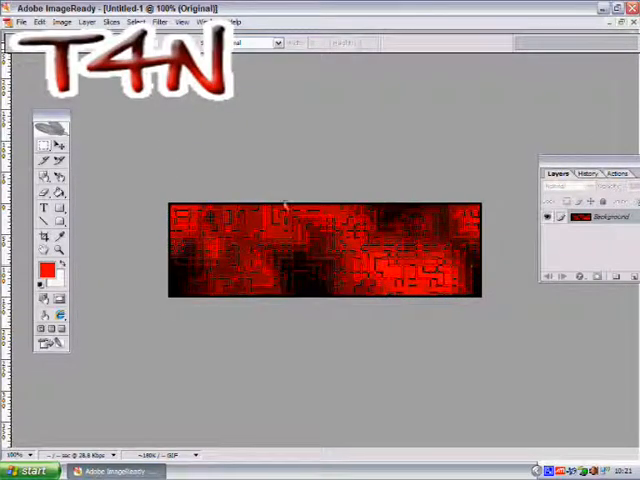
click(46, 210)
text(T4N)
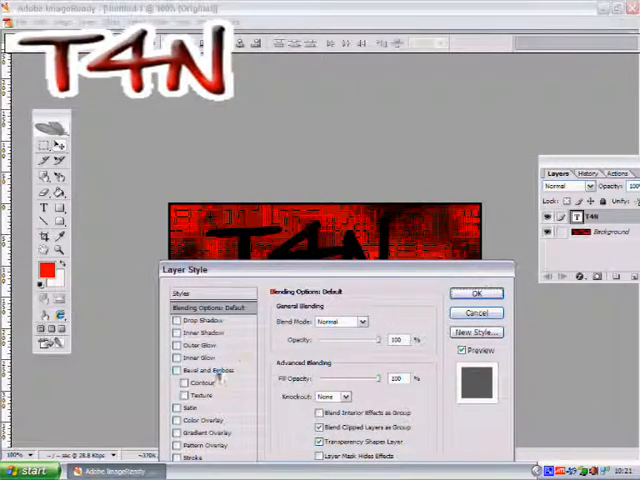
Give the T4N text Bevel and Emboss, a red-to-black Gradient Overlay and an Outer Glow
click(184, 370)
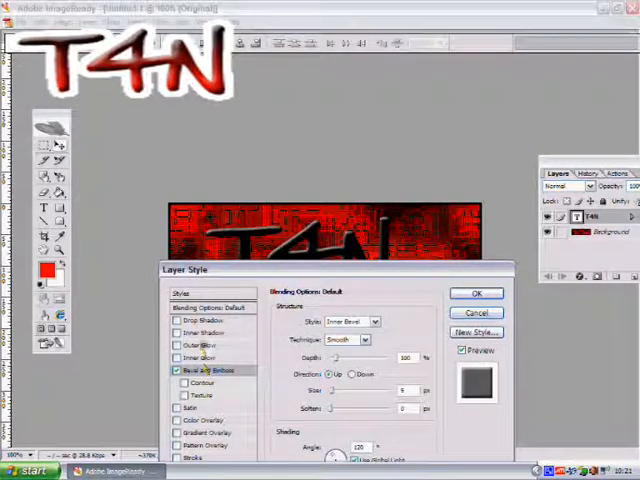
click(200, 344)
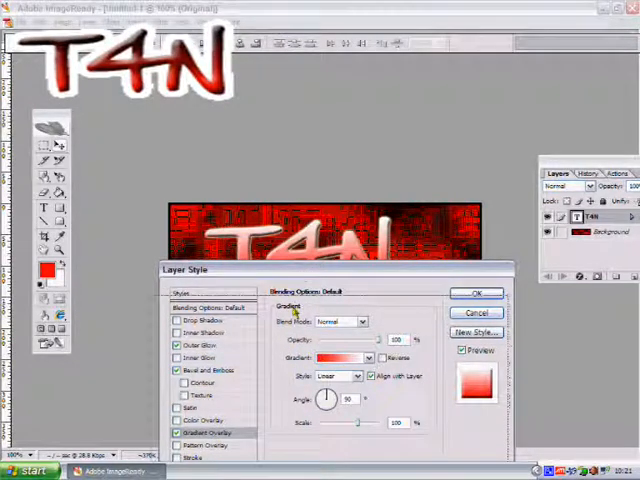
click(344, 356)
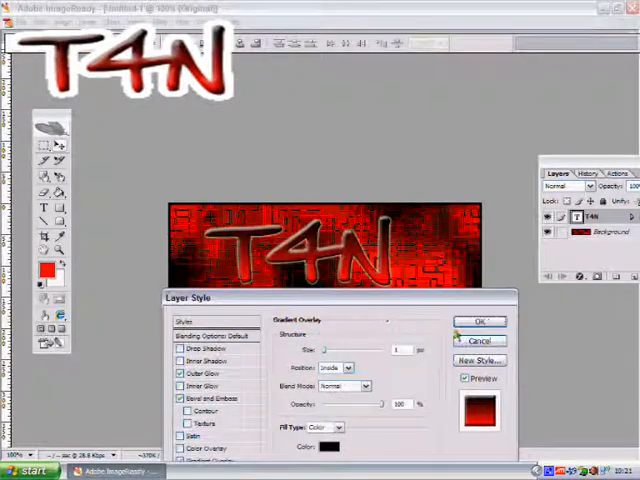
click(480, 320)
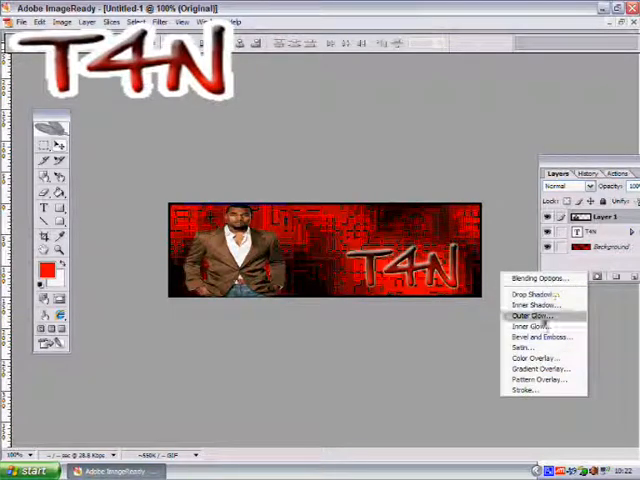
Apply an Outer Glow with default settings to the person cutout layer
click(536, 316)
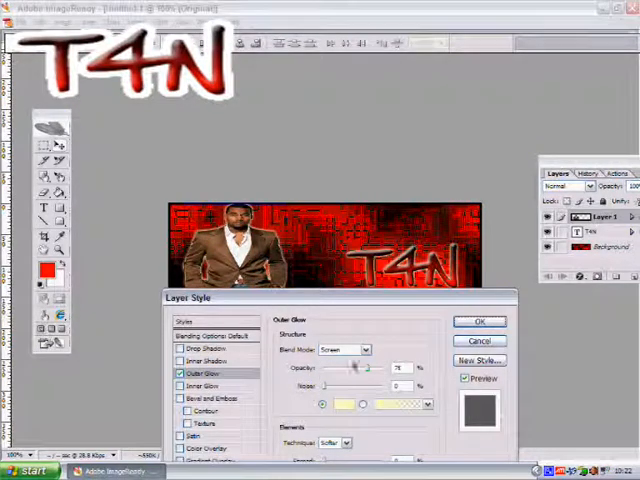
click(480, 320)
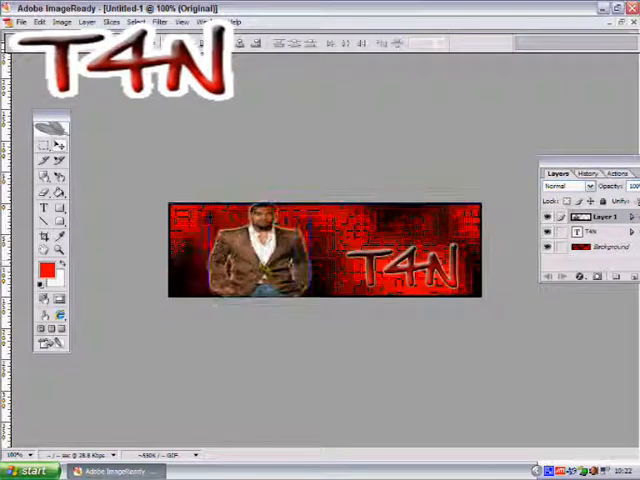